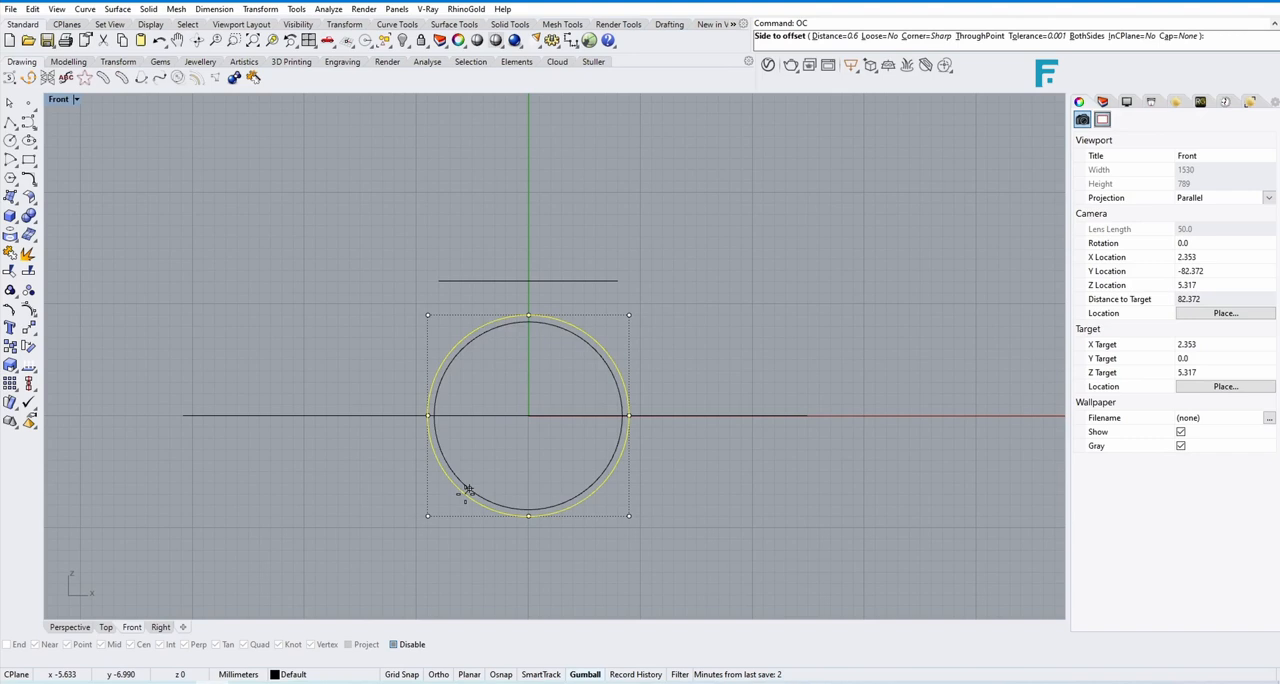
Step: Place the offset copy of the finger-hole circle on the outside to form the outer ring circle
click(476, 476)
text(I)
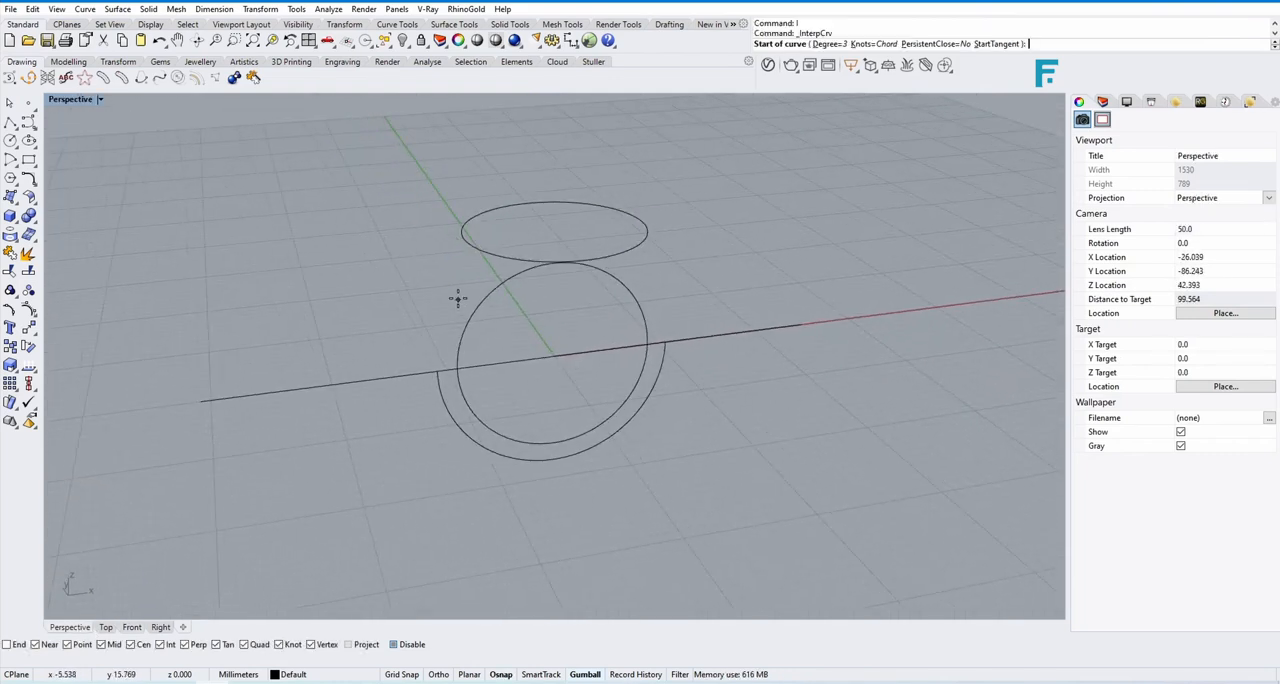
Step: Draw an interpolated curve from the flat top's end to the outer circle and tweak its points with the gumball
click(432, 378)
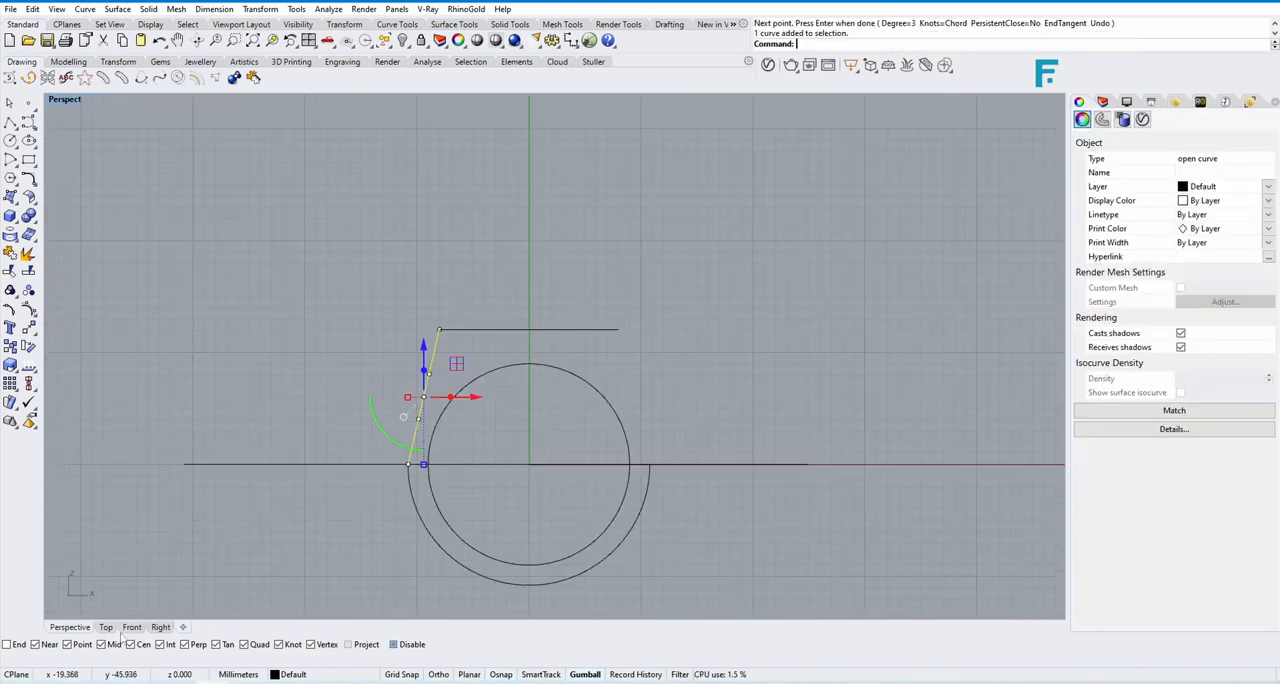
click(132, 628)
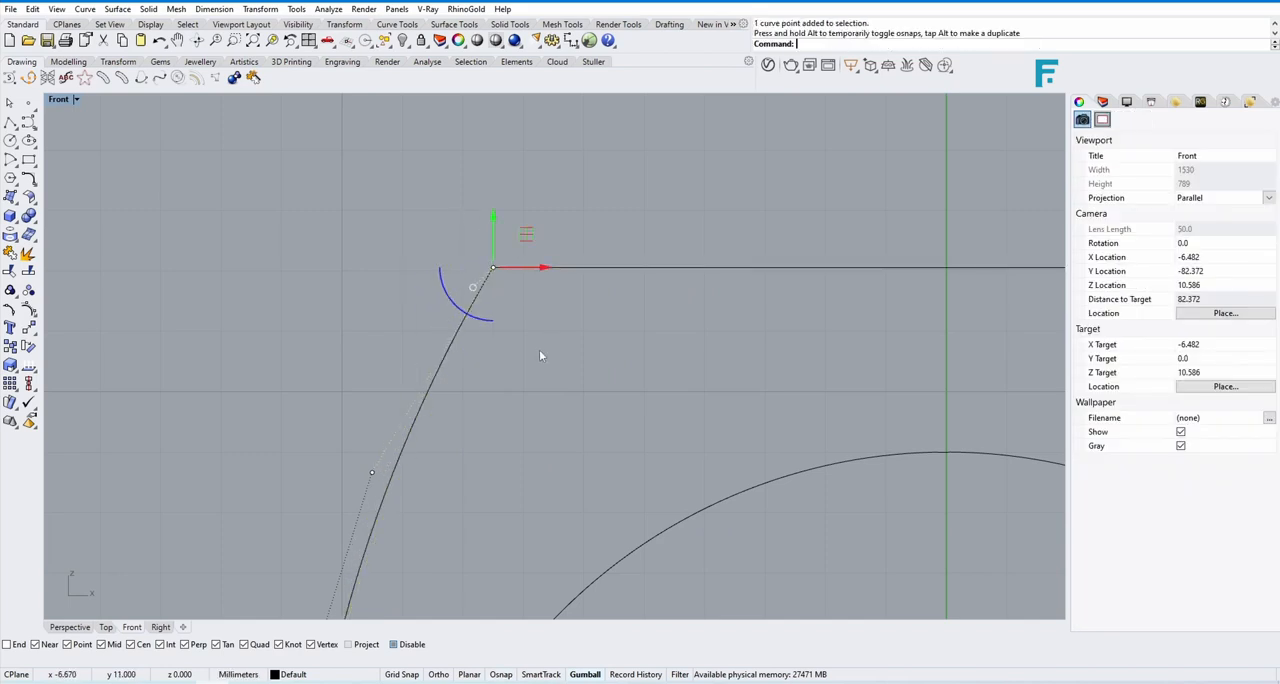
click(76, 98)
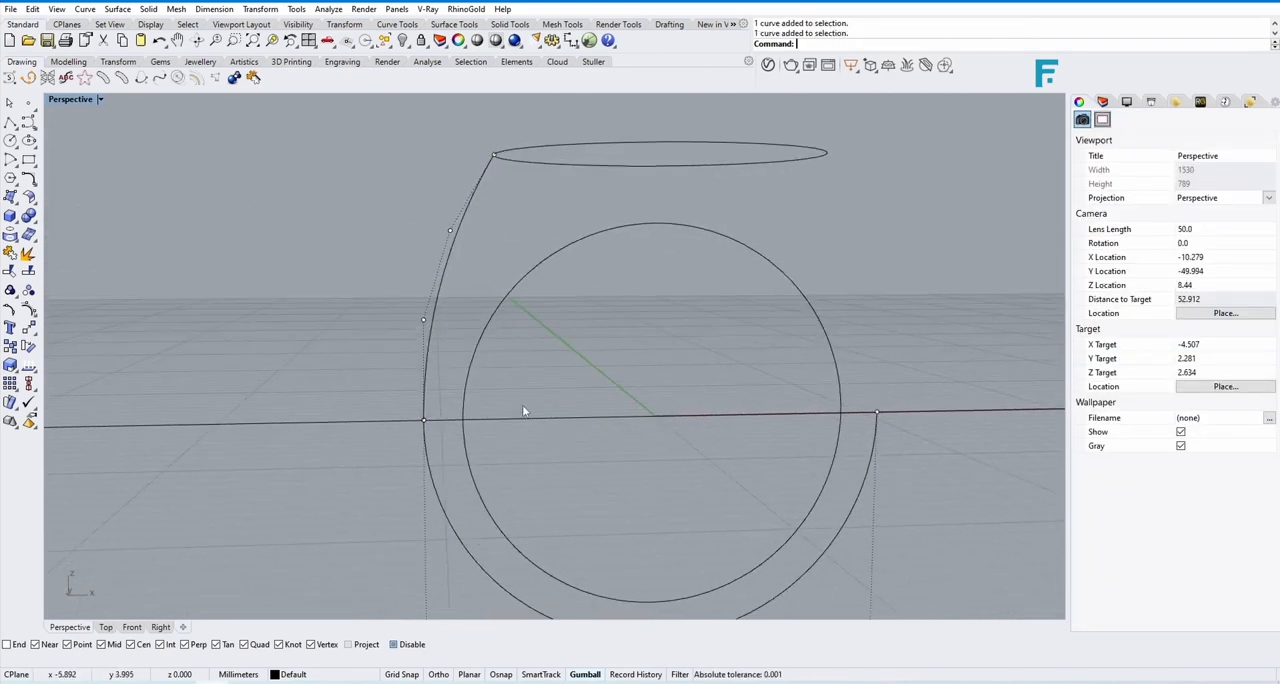
click(70, 98)
text(I)
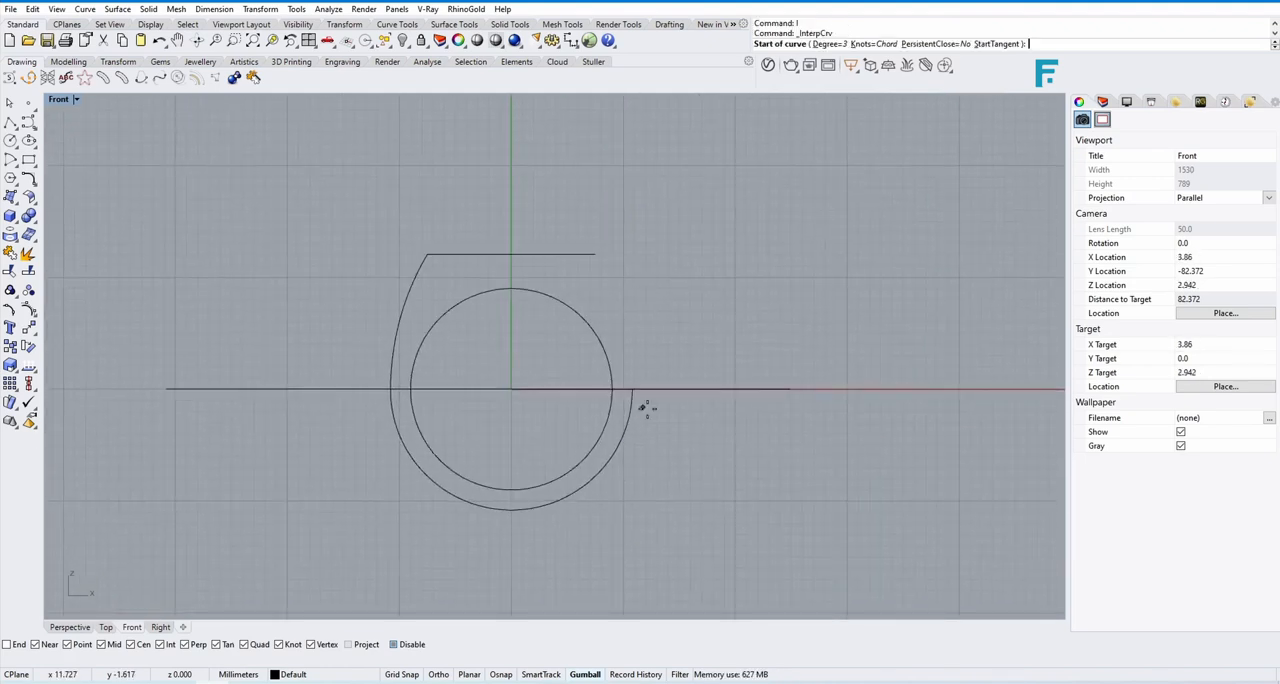
Step: Rebuild the selected side profile curve with 26 points and degree 3
click(510, 390)
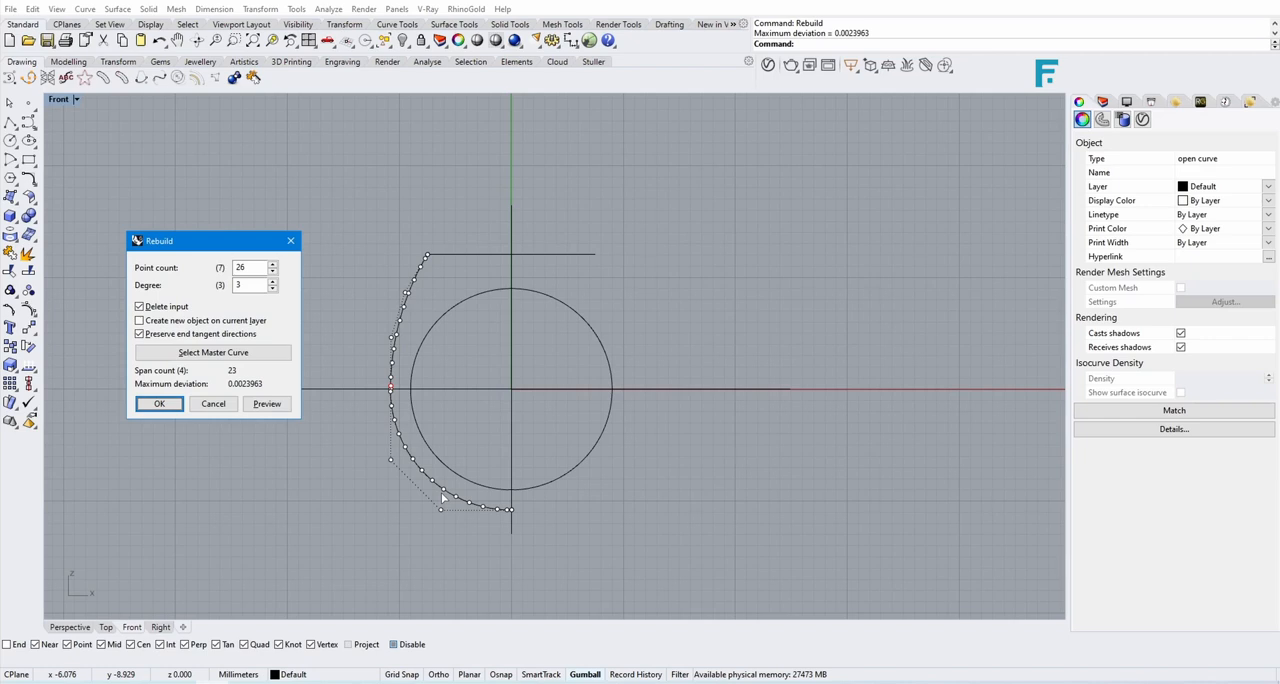
click(250, 268)
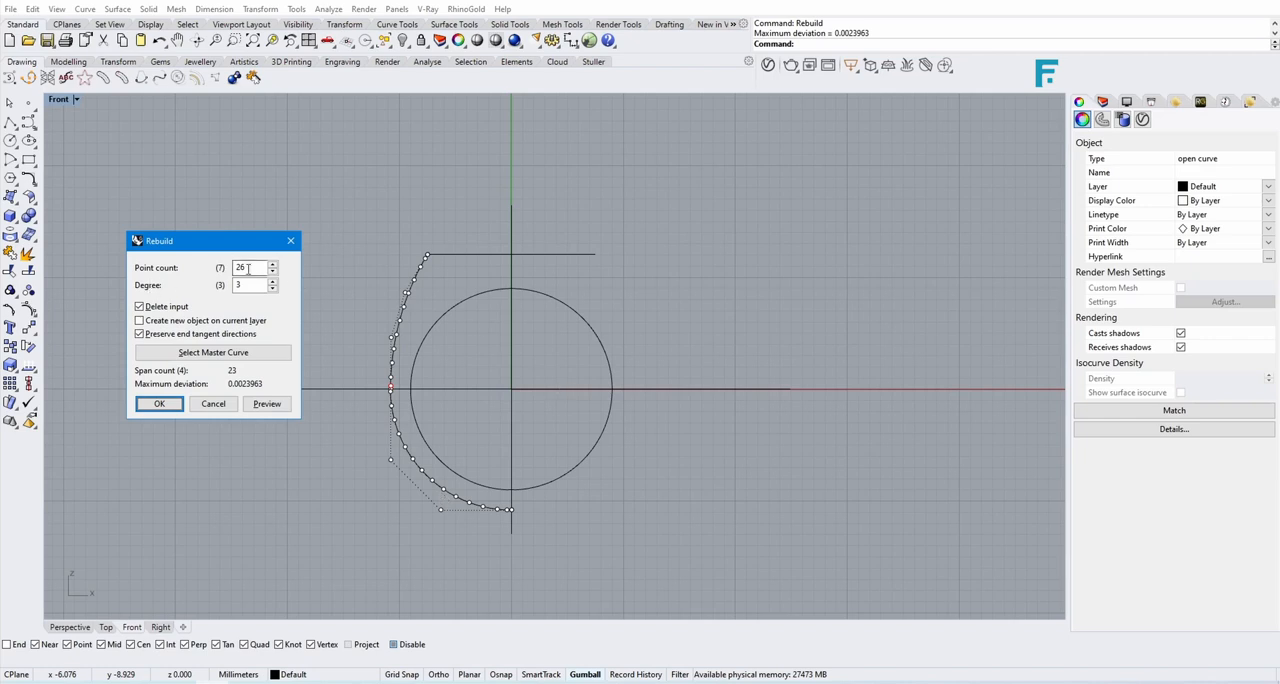
click(158, 404)
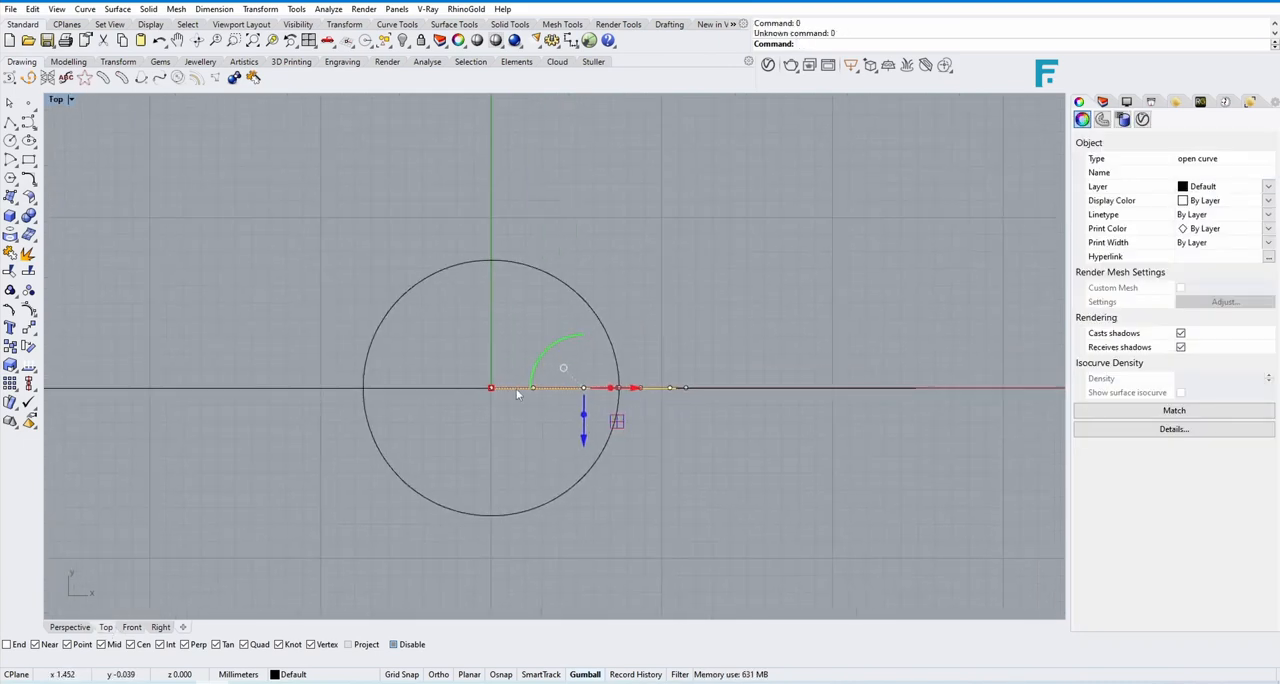
Step: Pick the front-to-back profile curve and drag its control points to bend it outward and reshape its lower part
click(516, 390)
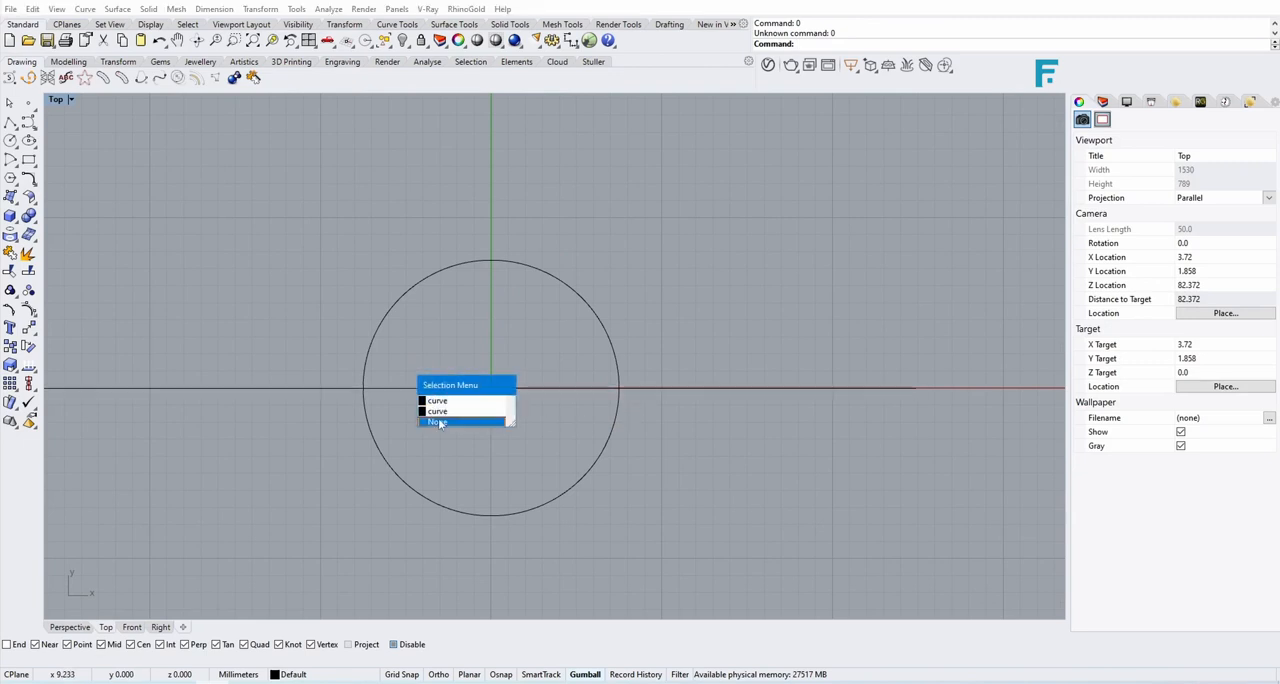
click(436, 420)
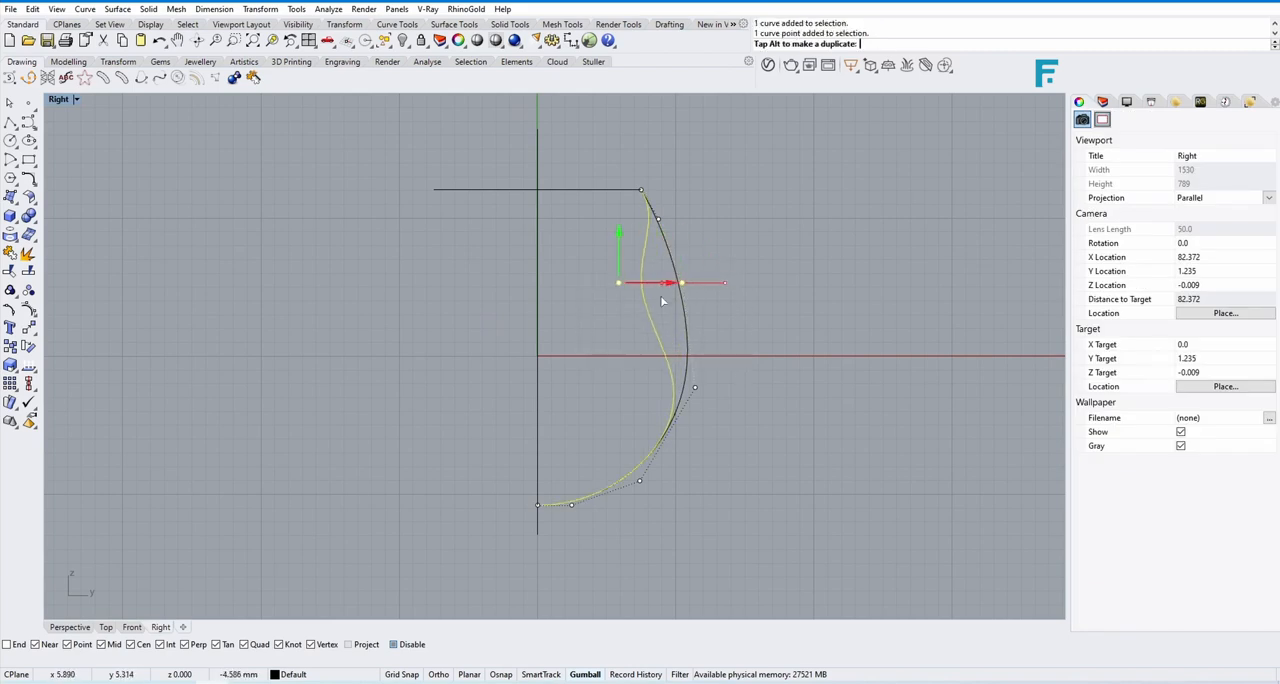
drag(670, 284, 696, 388)
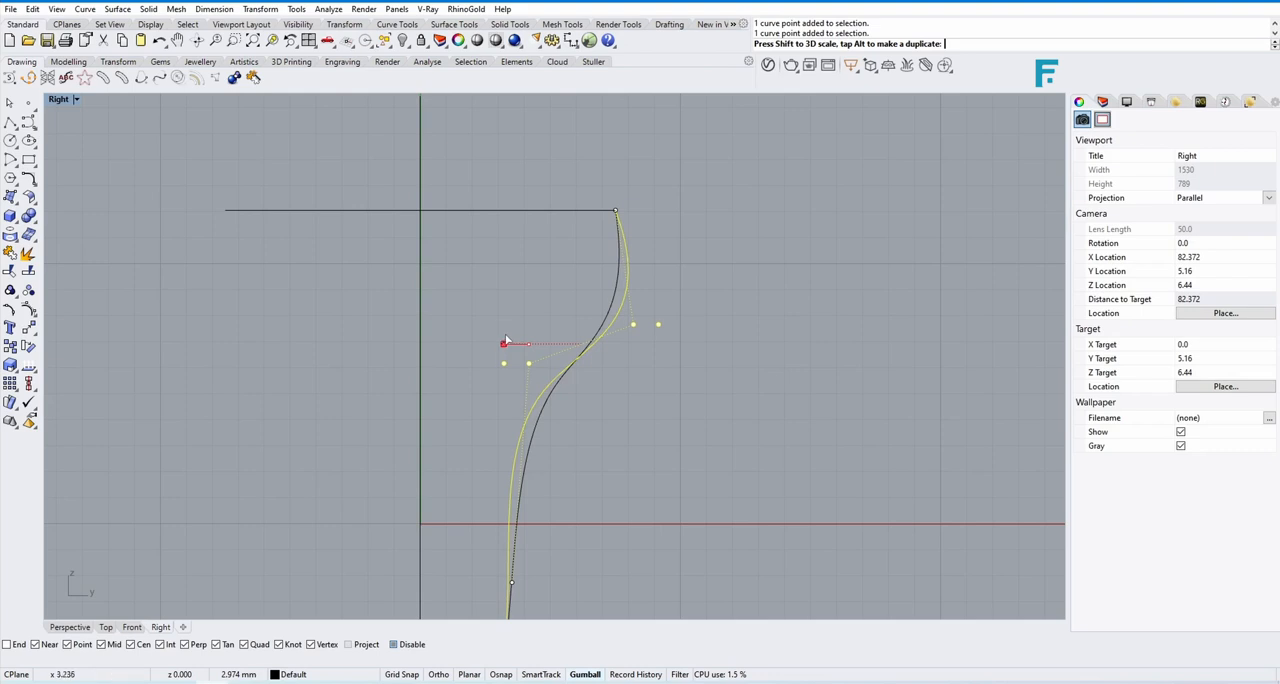
drag(504, 344, 584, 344)
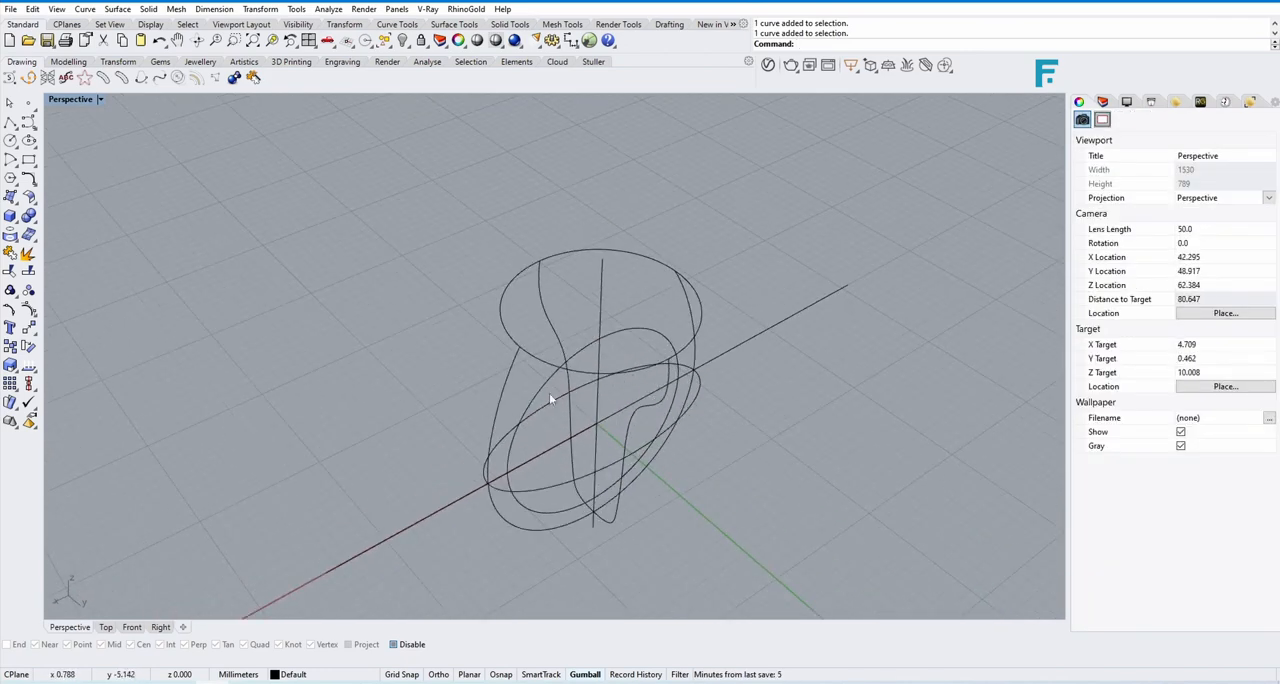
Step: Build a NetworkSrf from all the ring curves, accepting the default surface settings
click(420, 40)
text(New)
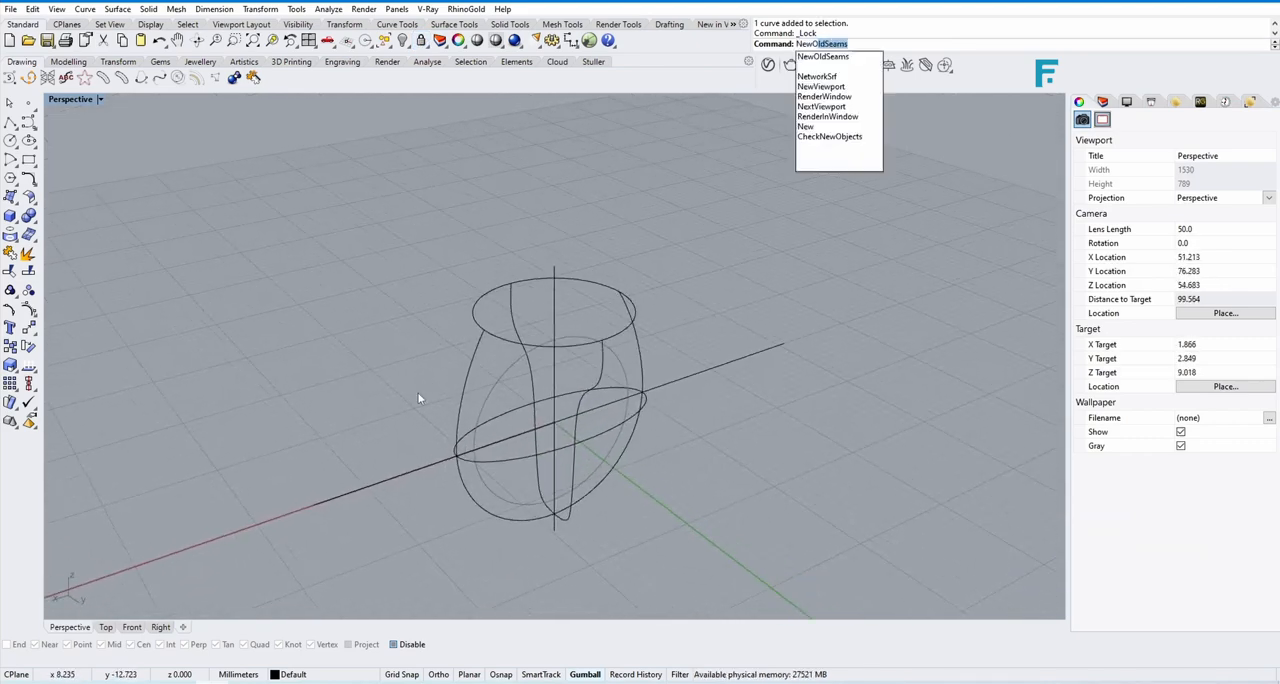
click(816, 76)
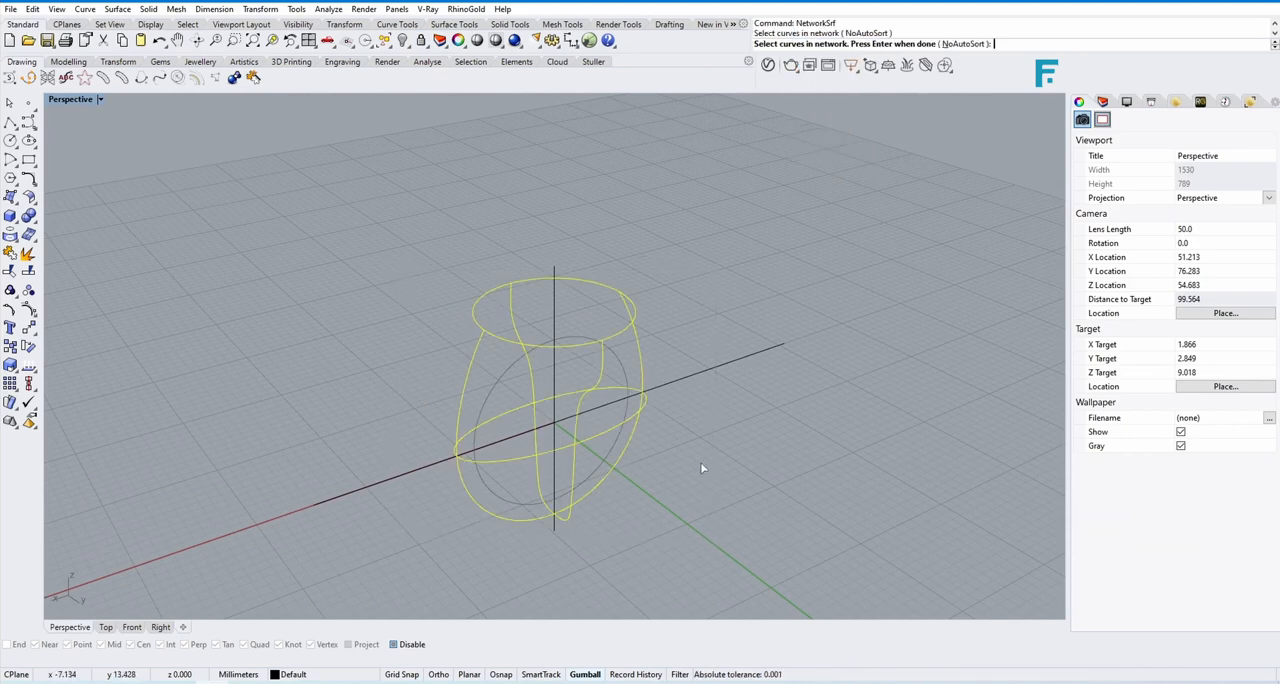
key(enter)
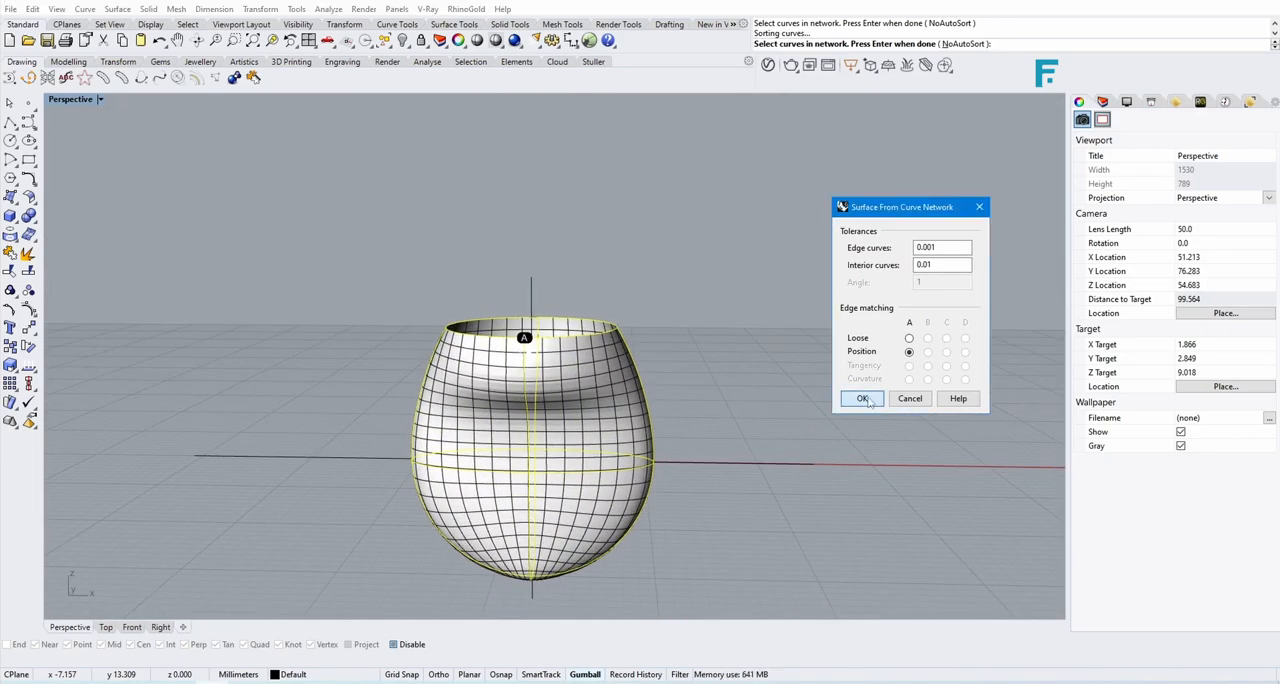
click(862, 398)
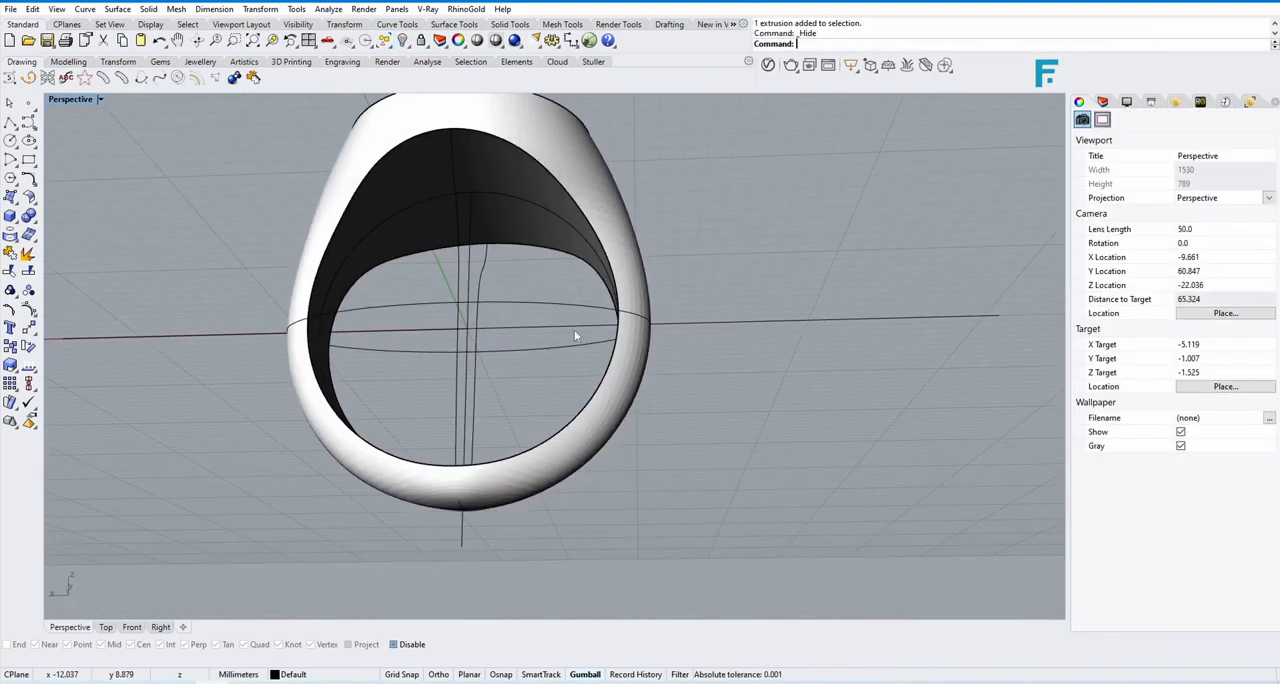
Step: Sketch the shank cut-out profile and start a centre-based arc at the ring's centre for the wedge opening
click(132, 628)
text(0)
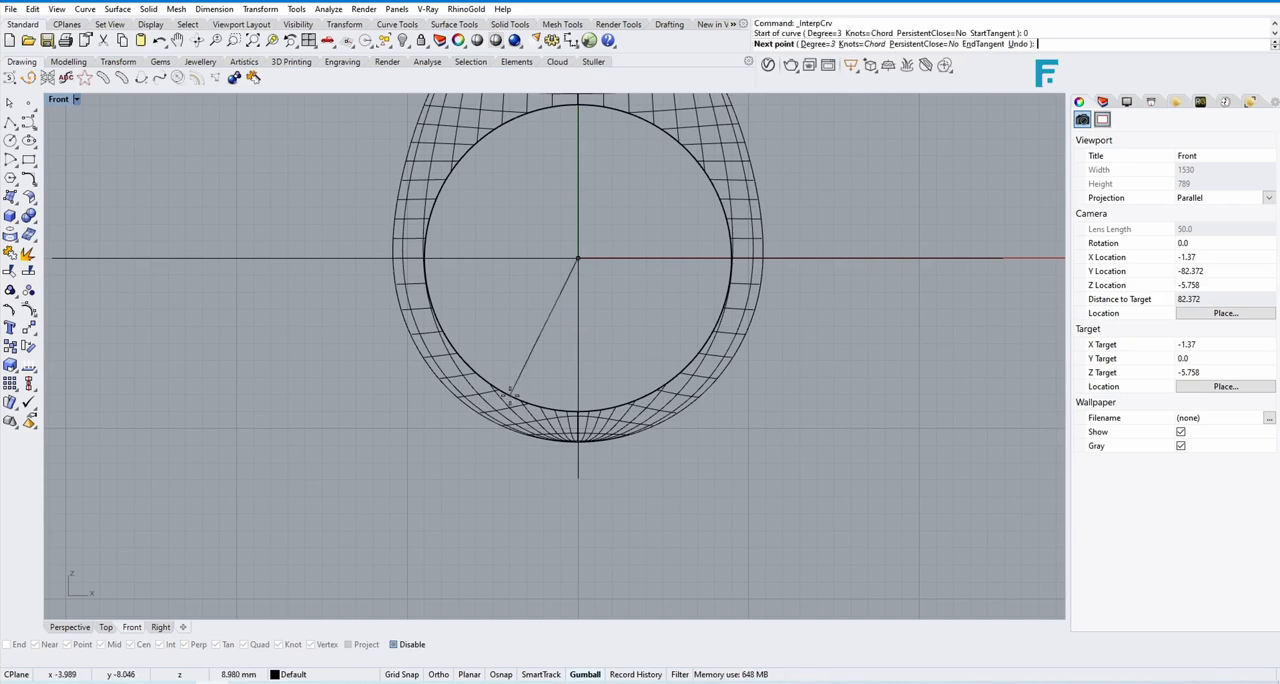
click(720, 452)
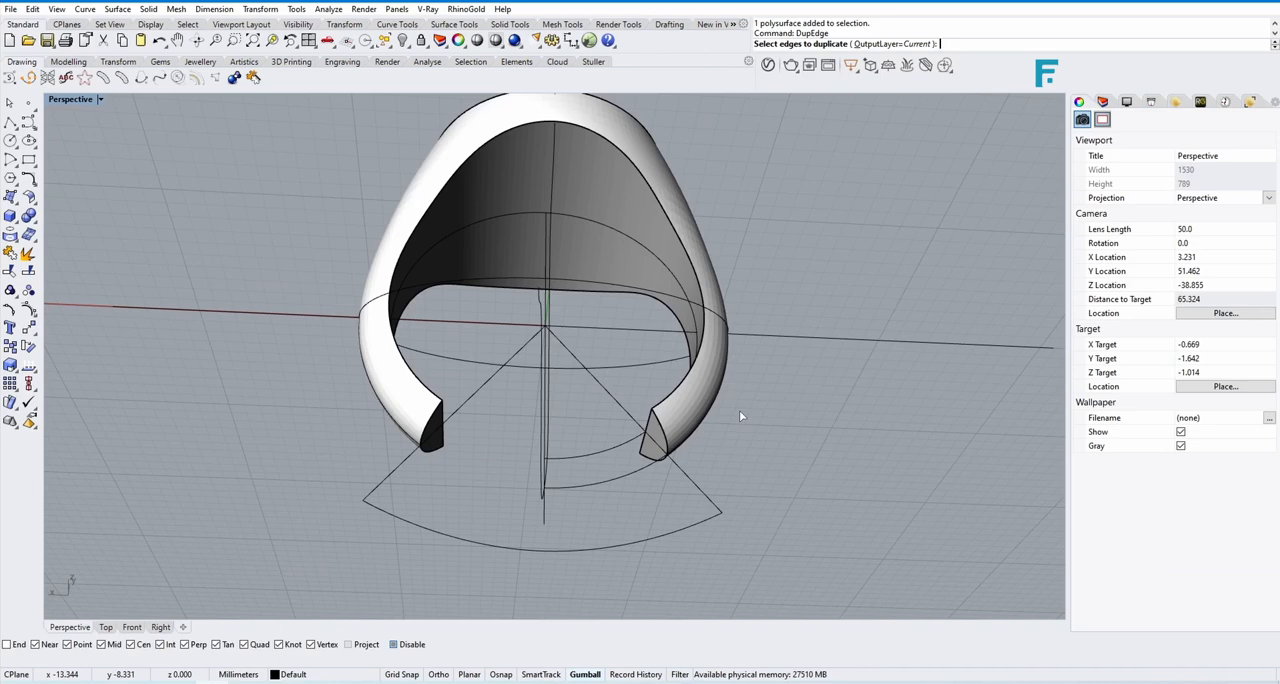
mouse_move(608, 408)
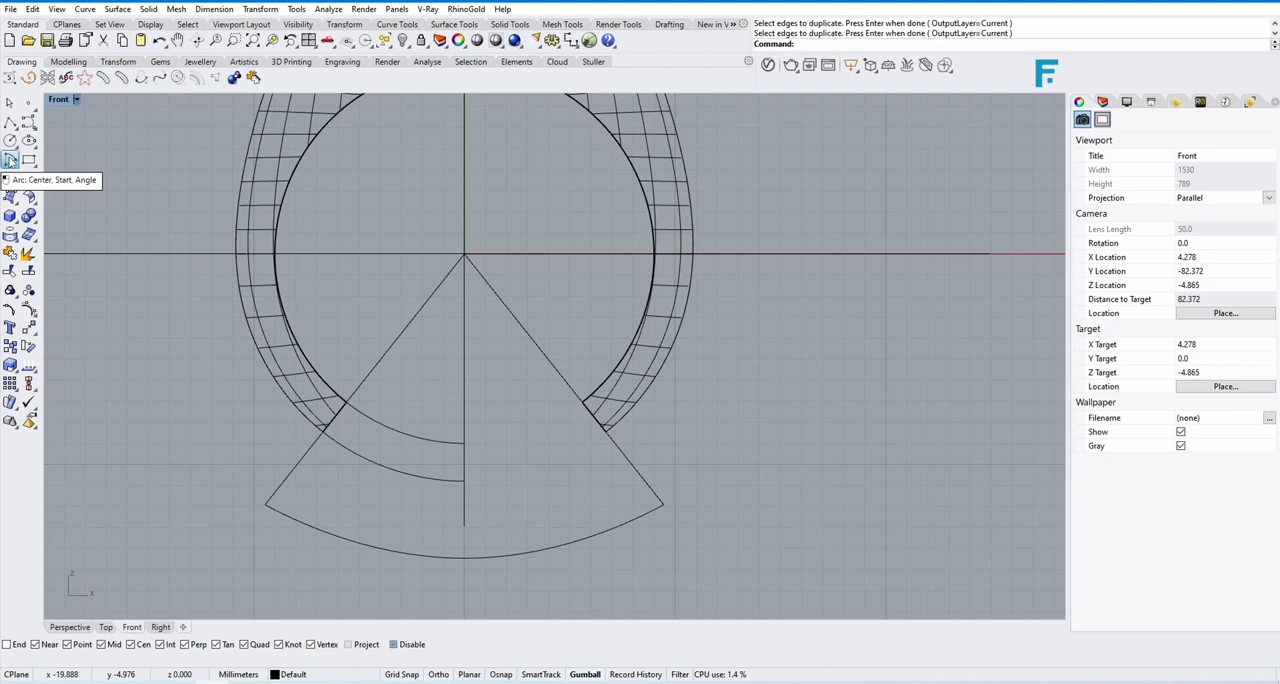
click(10, 160)
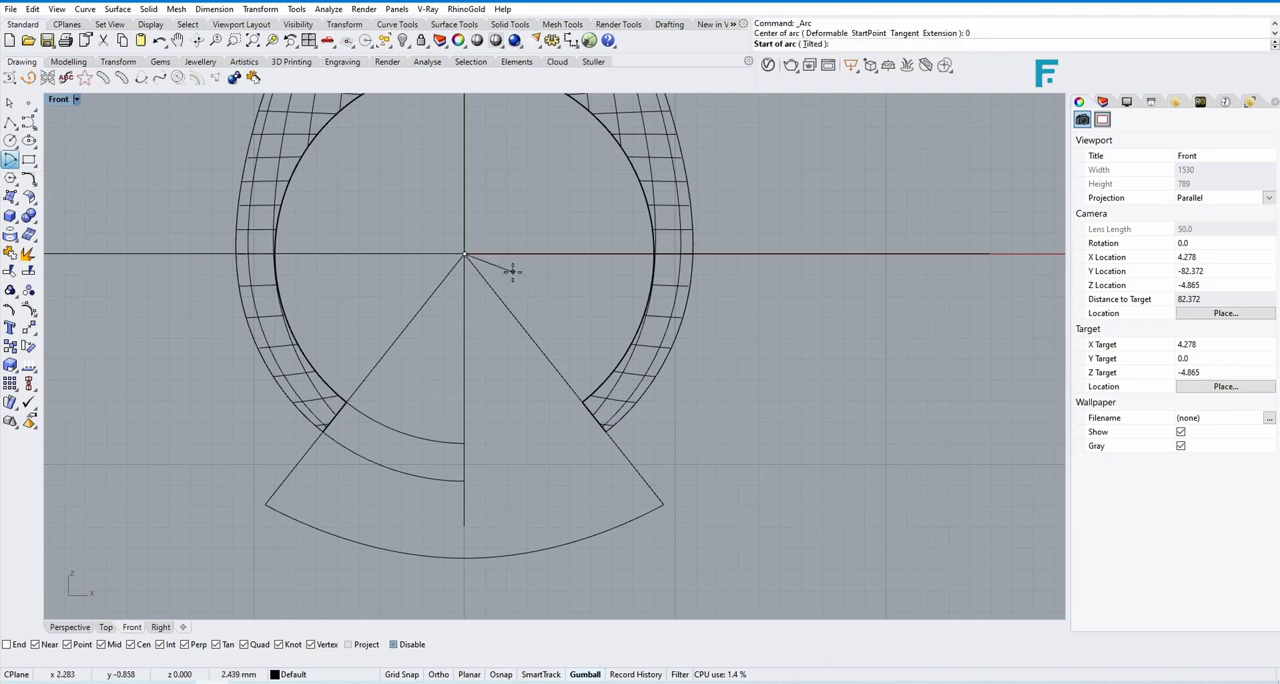
click(608, 432)
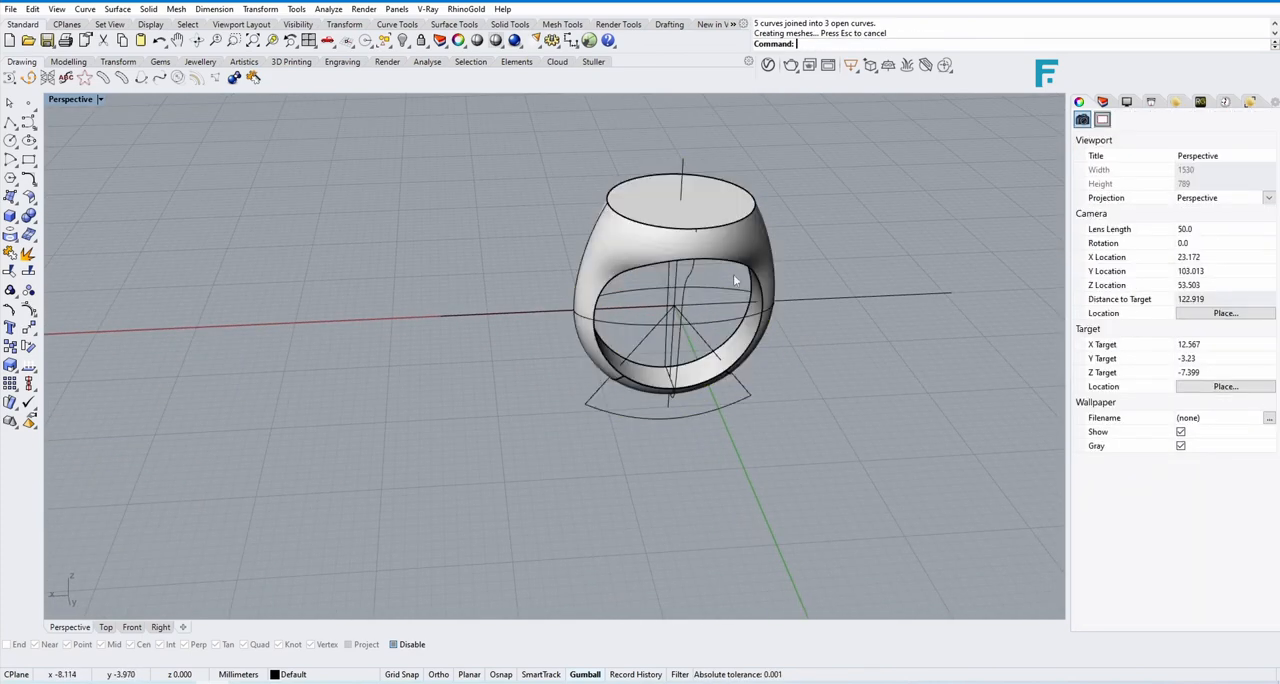
Step: Chamfer the flat top's rim at 0.5, fillet the new rim edge, and view the ring from the front
click(104, 628)
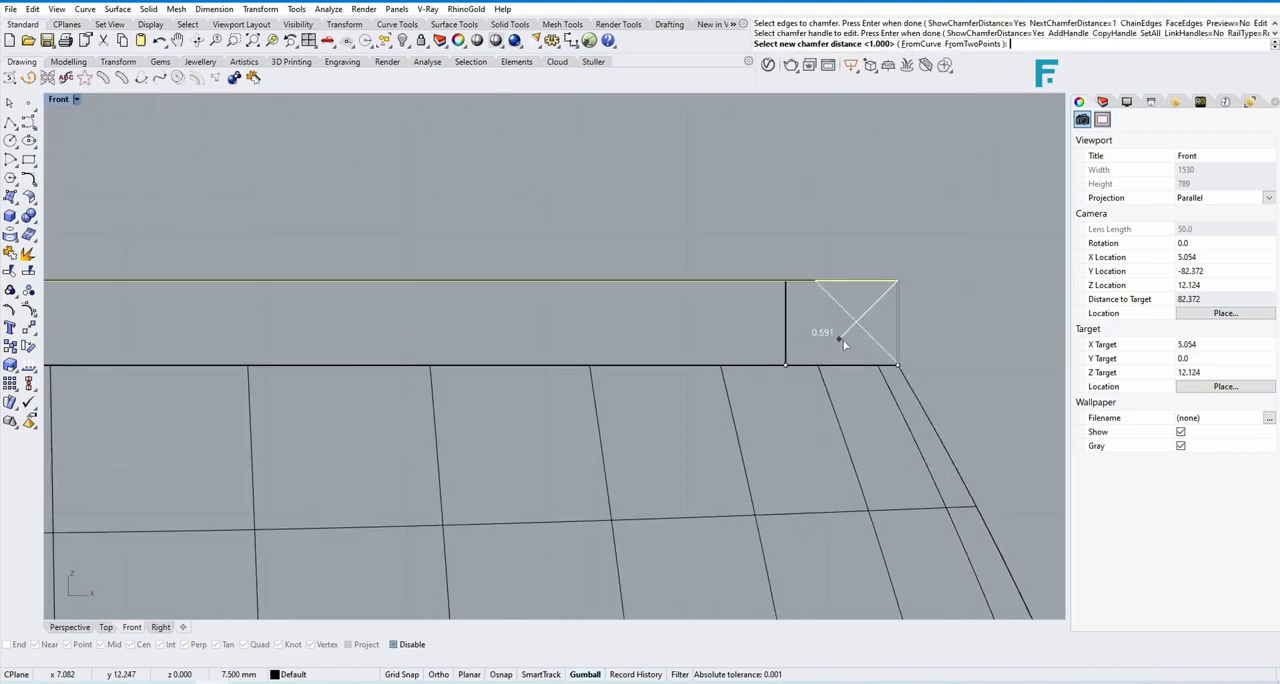
click(838, 344)
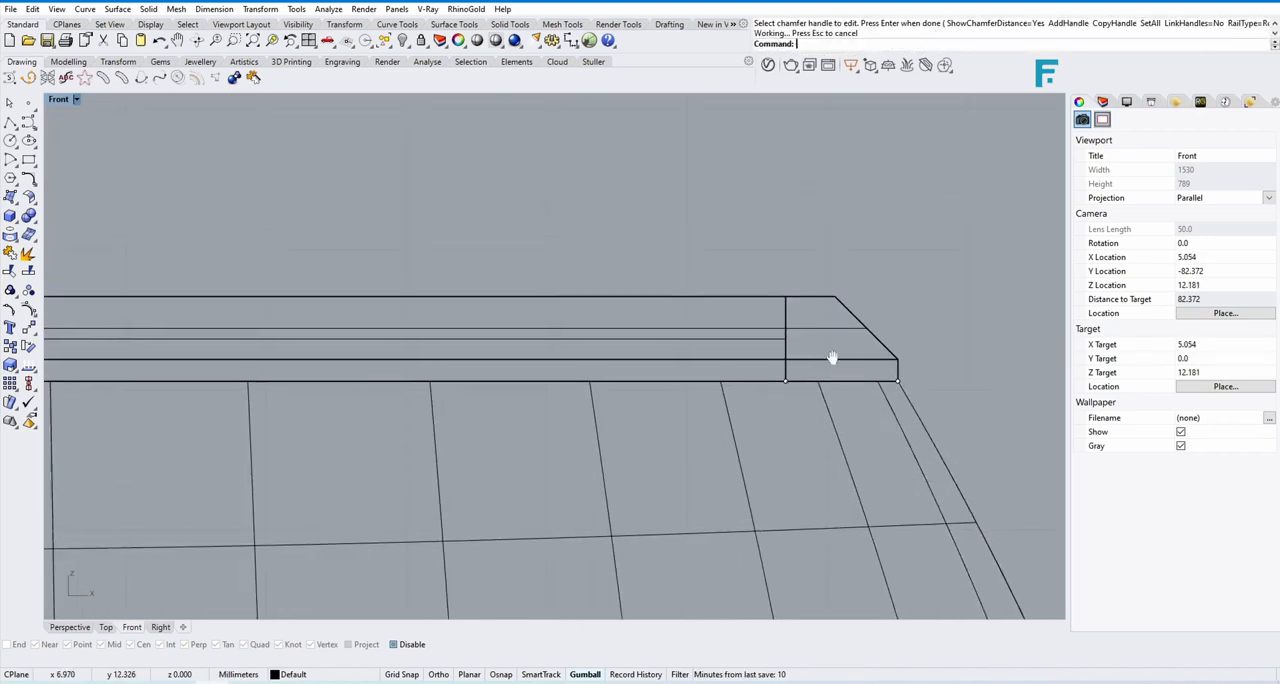
click(796, 320)
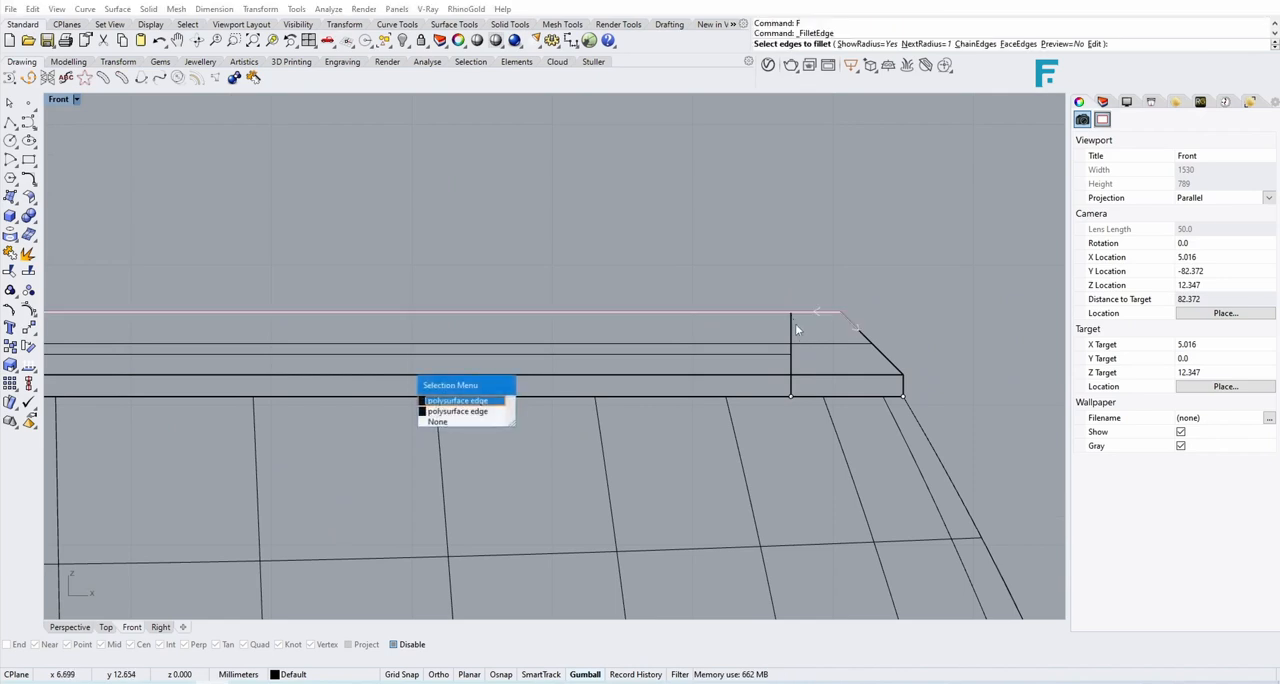
click(456, 400)
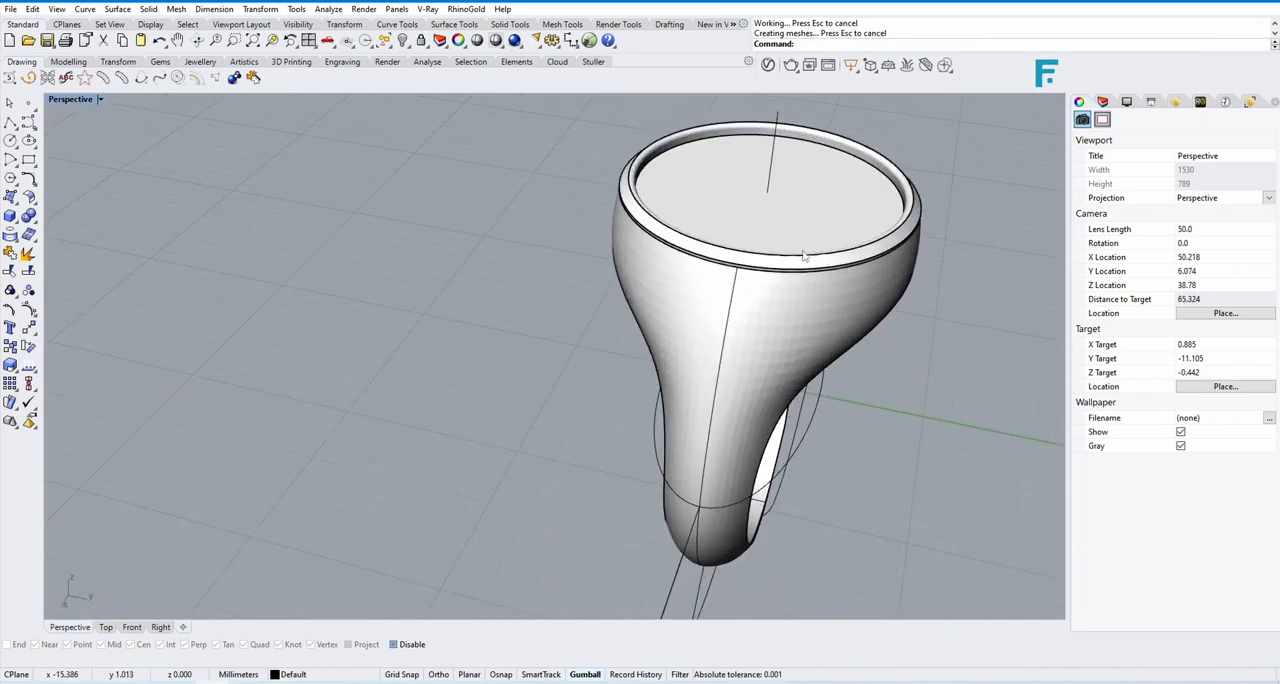
drag(800, 256, 444, 418)
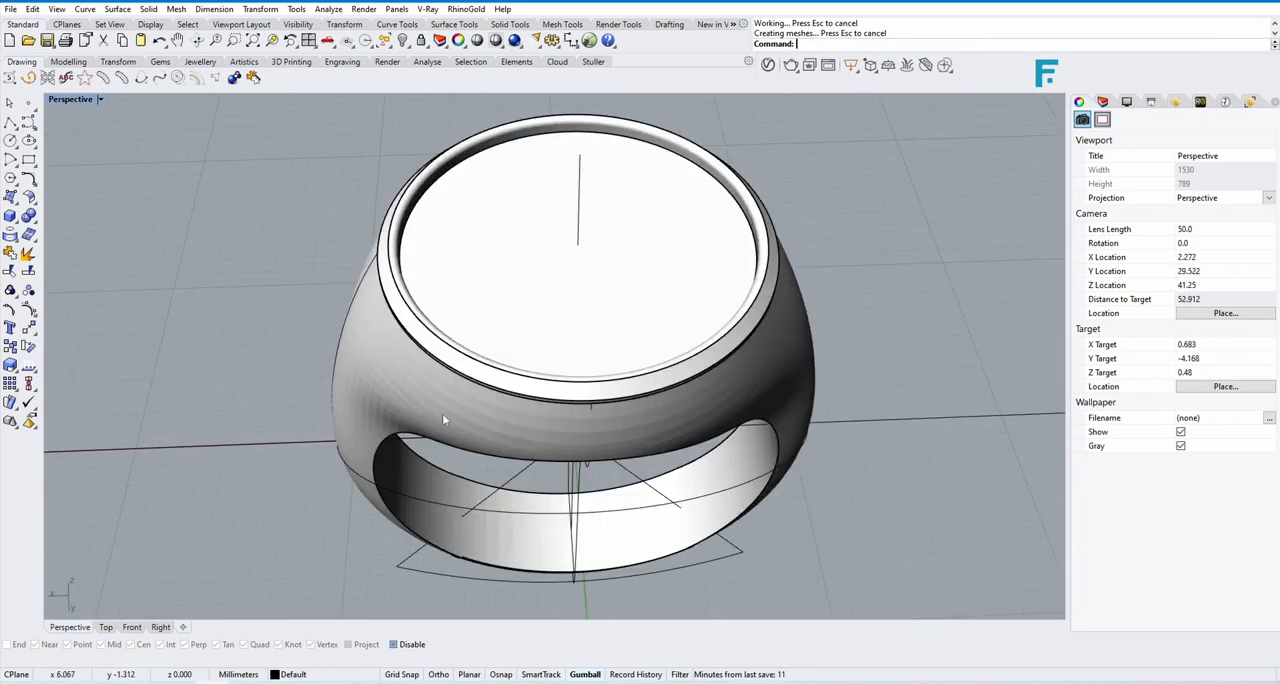